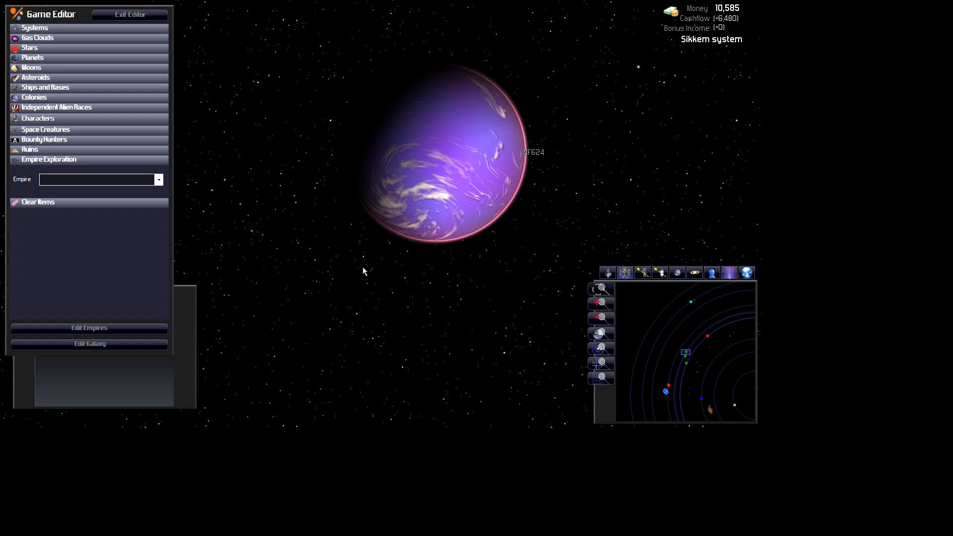
mouse_move(430, 401)
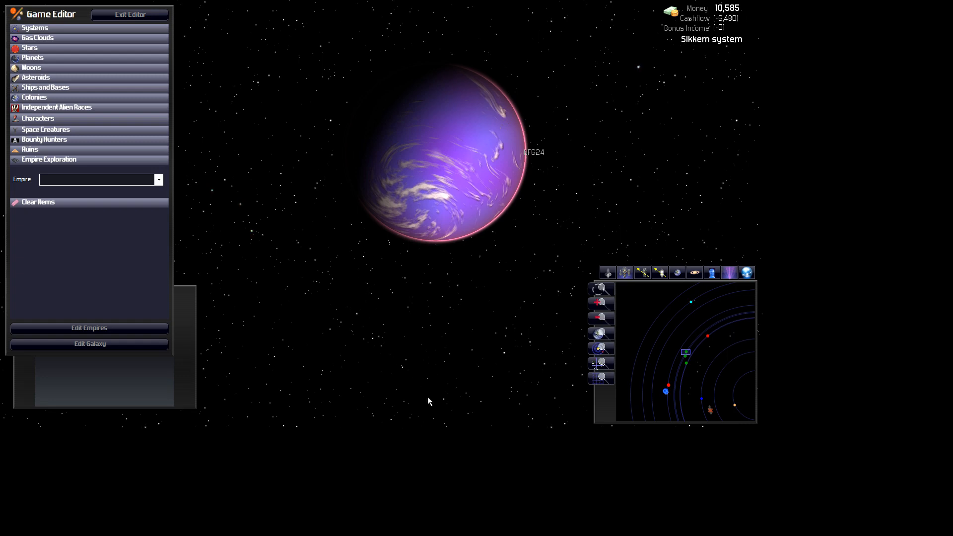
mouse_move(427, 418)
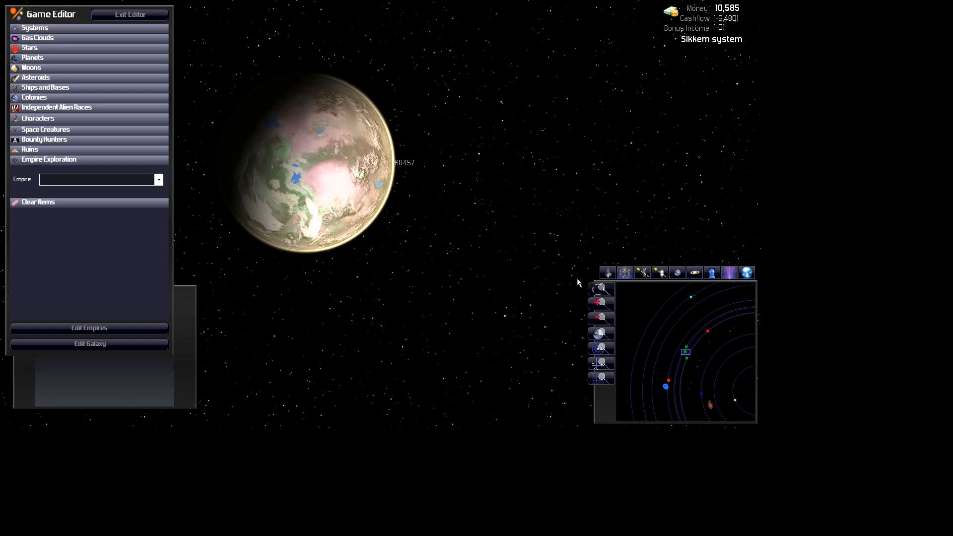
mouse_move(576, 283)
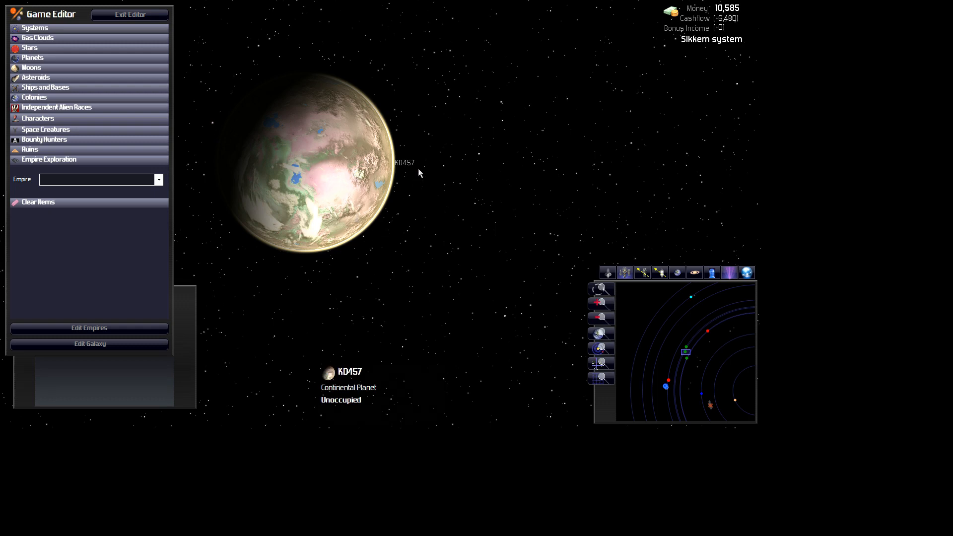
mouse_move(370, 211)
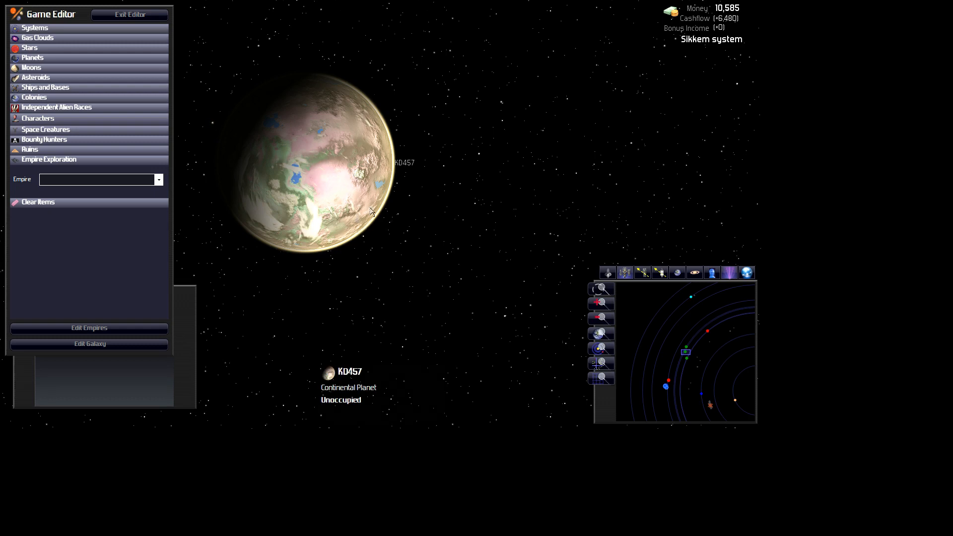
mouse_move(379, 227)
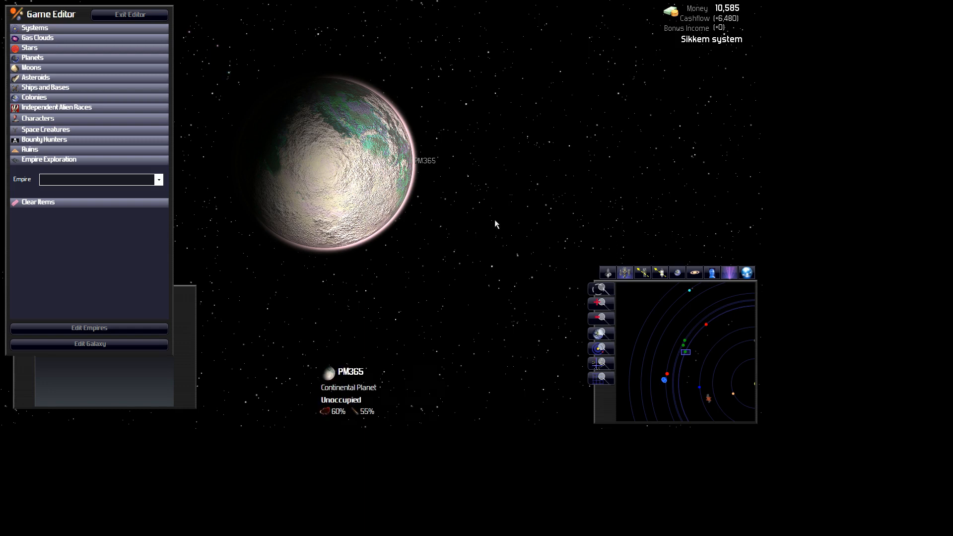
mouse_move(429, 141)
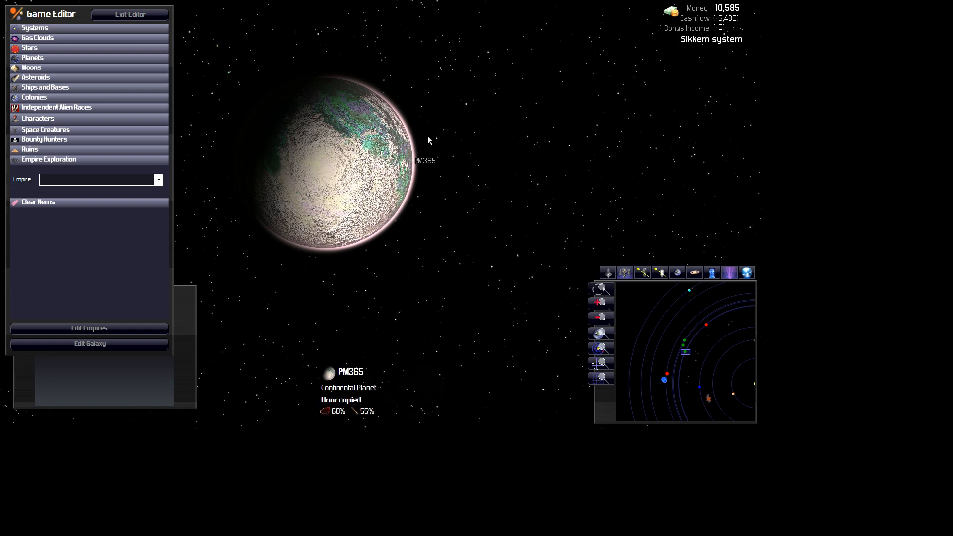
mouse_move(504, 209)
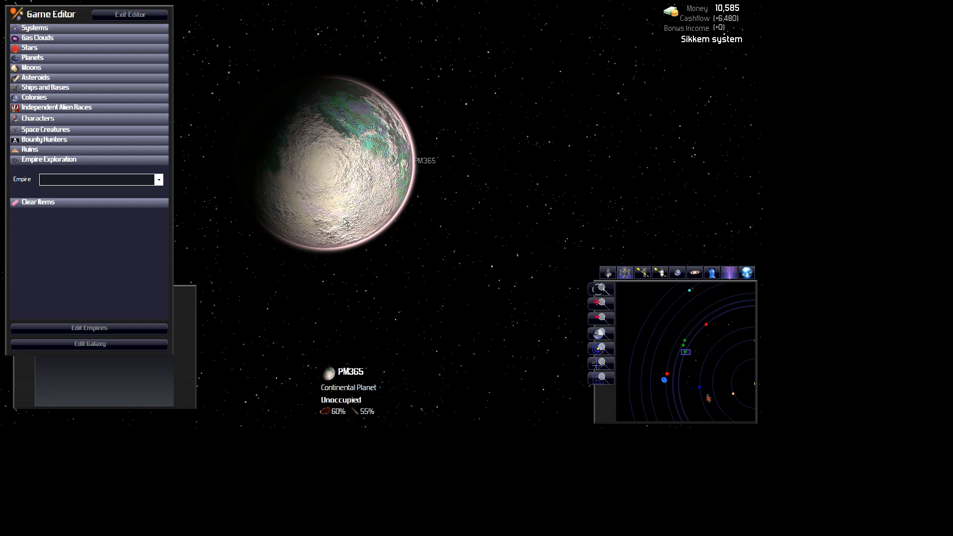
mouse_move(463, 130)
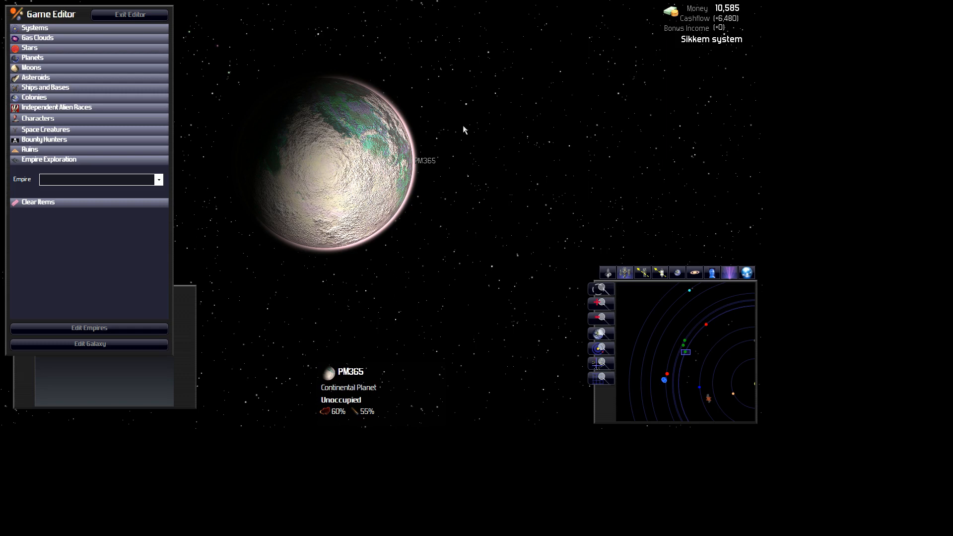
mouse_move(502, 264)
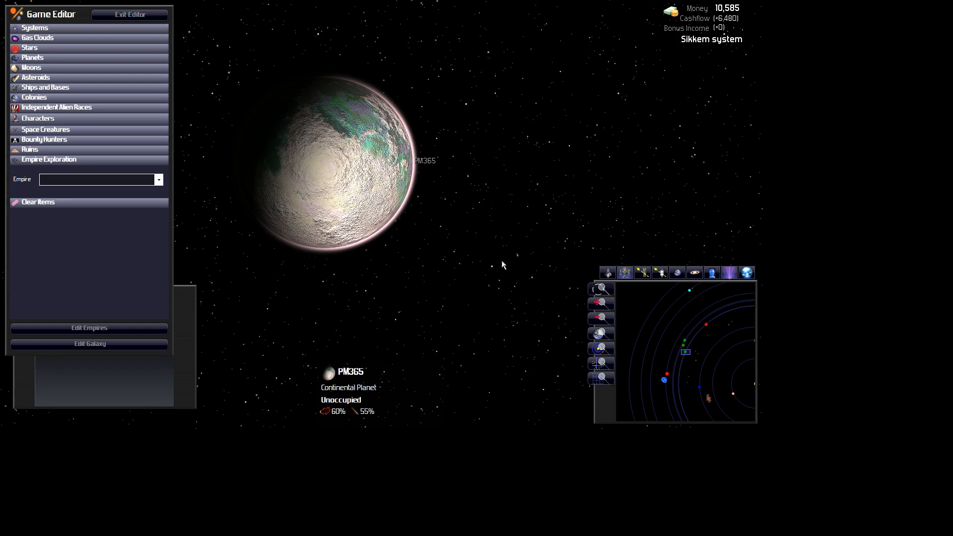
mouse_move(435, 124)
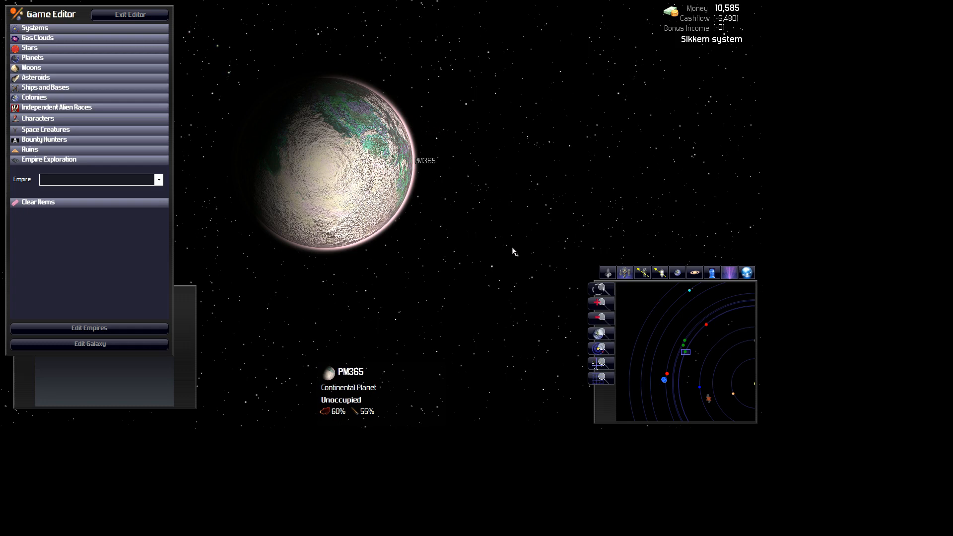
mouse_move(359, 257)
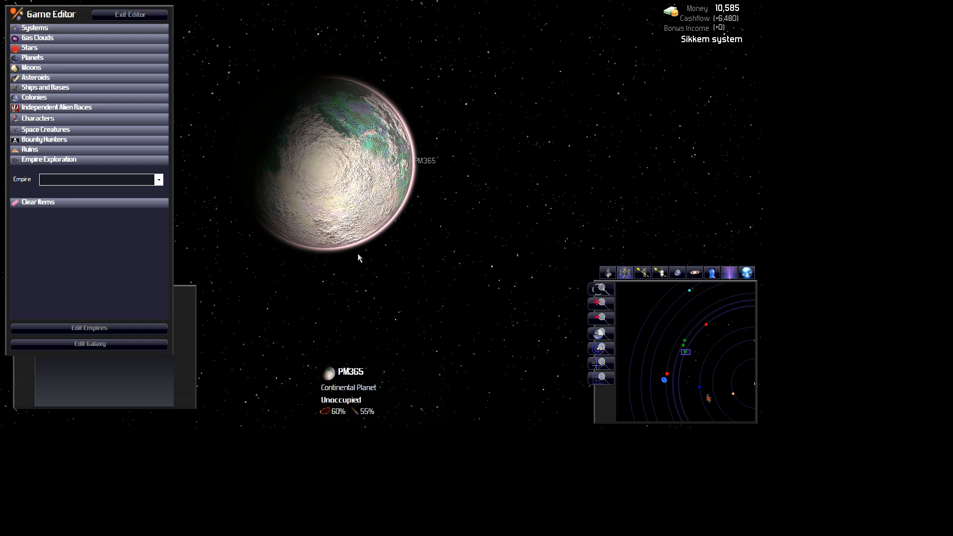
mouse_move(350, 226)
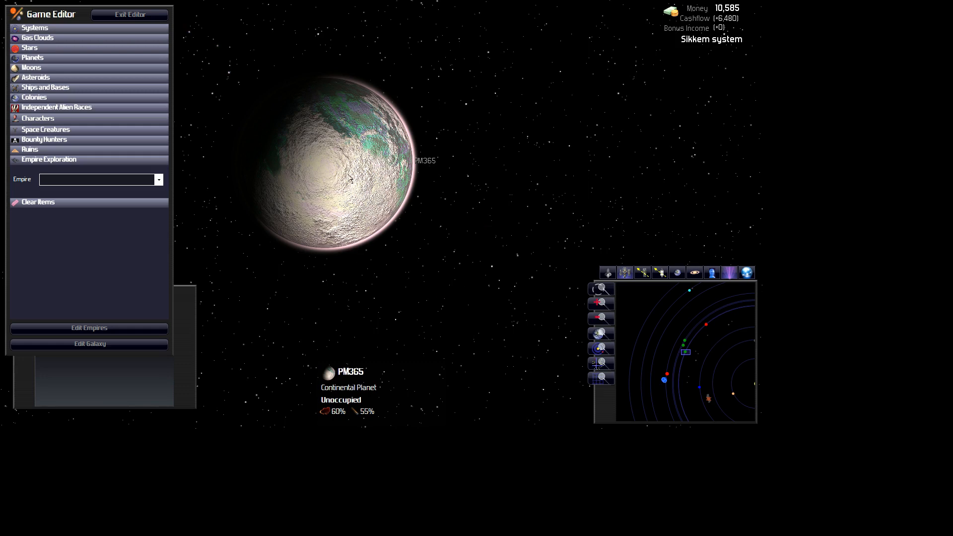
mouse_move(480, 264)
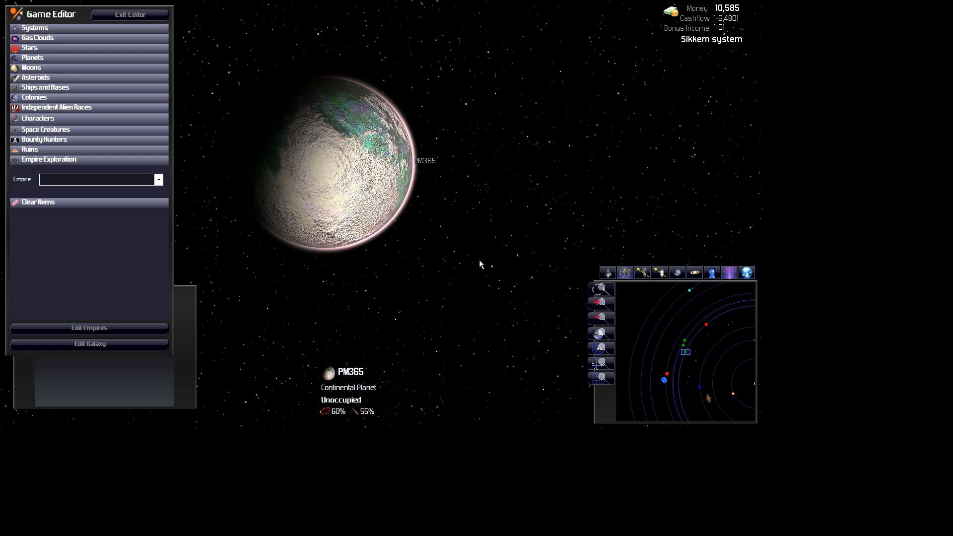
mouse_move(418, 150)
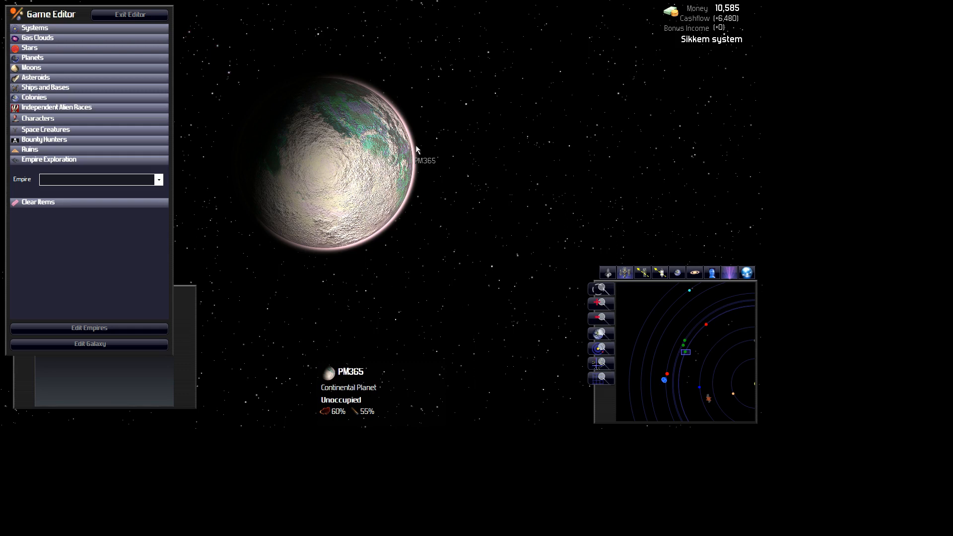